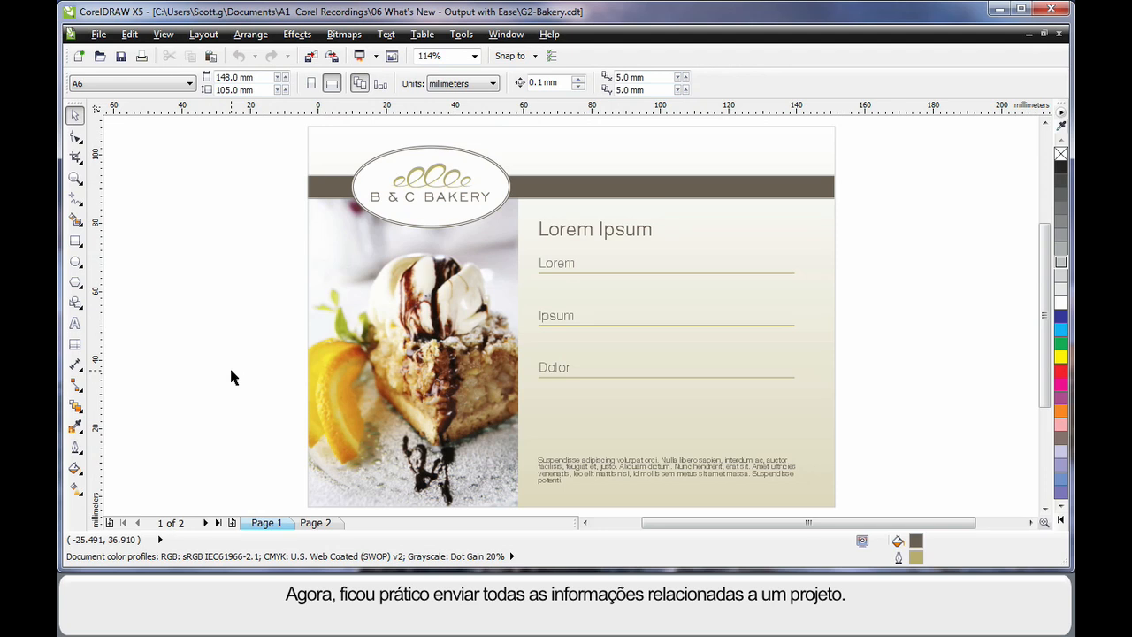
{"action": "mouse_move", "coordinate": [297, 273]}
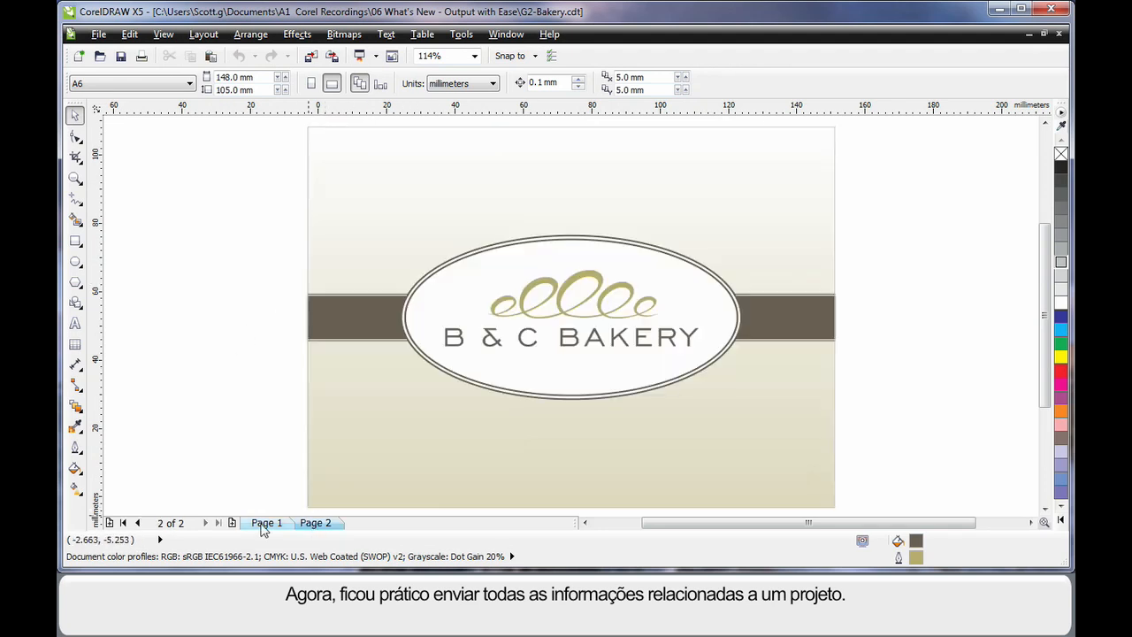
Start Collect For Output for the bakery design, gathering all associated files automatically.
{"action": "left_click", "coordinate": [265, 524]}
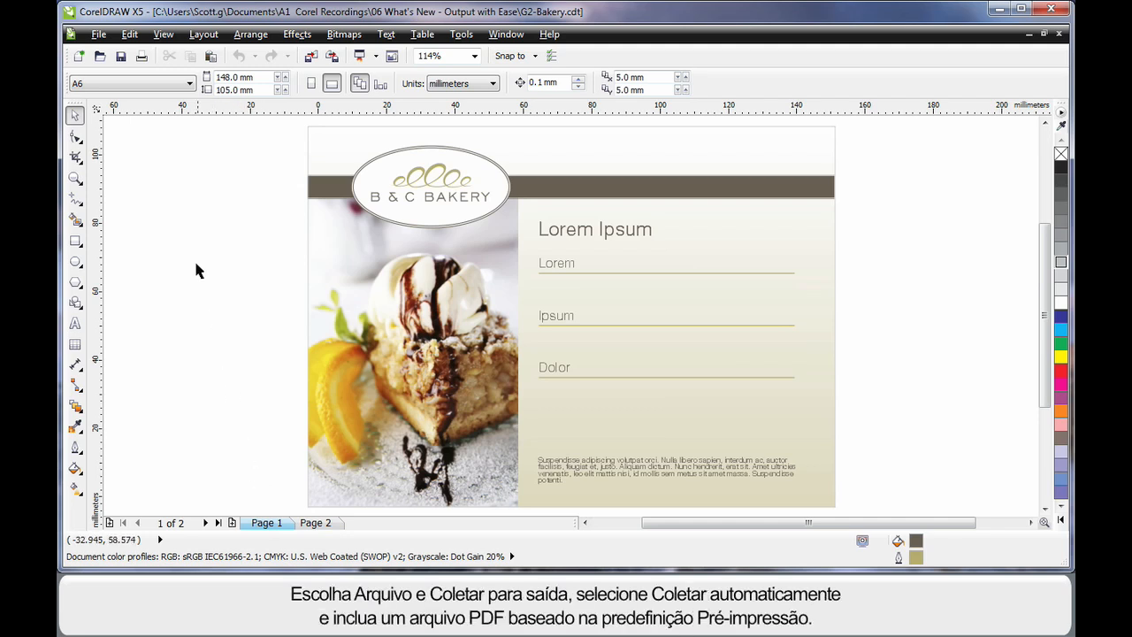
{"action": "left_click", "coordinate": [99, 34]}
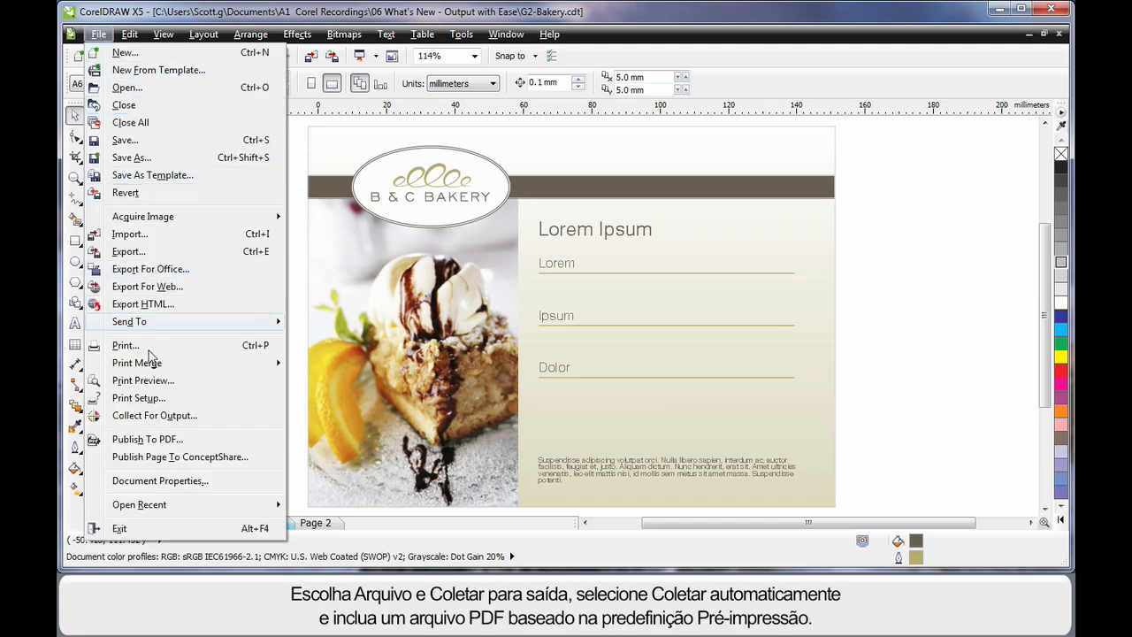
{"action": "left_click", "coordinate": [154, 416]}
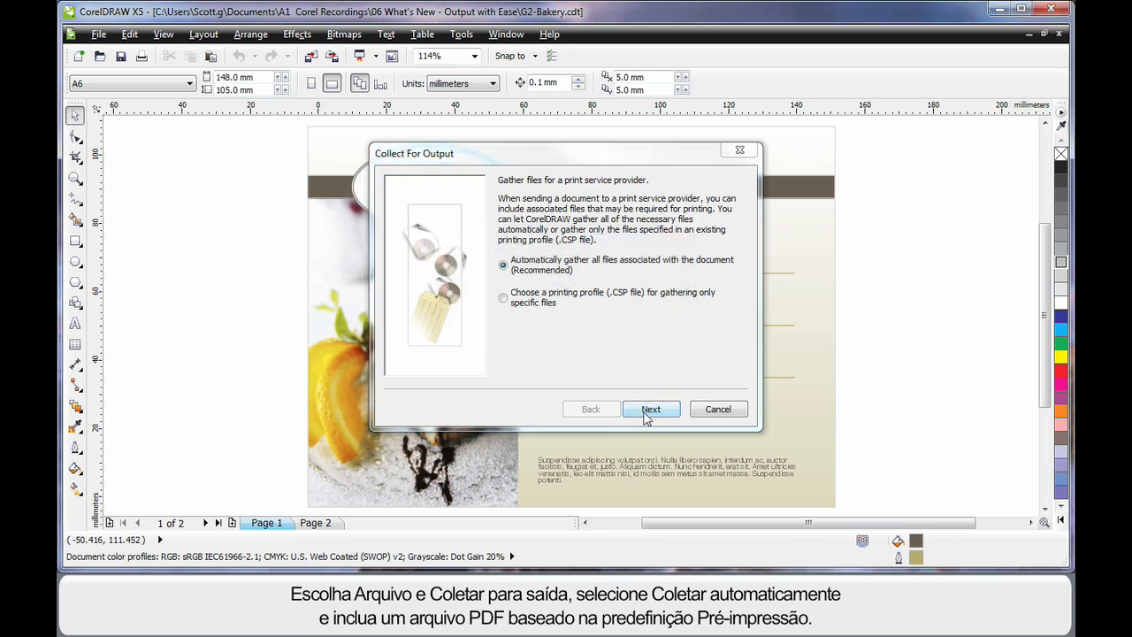
{"action": "left_click", "coordinate": [651, 408]}
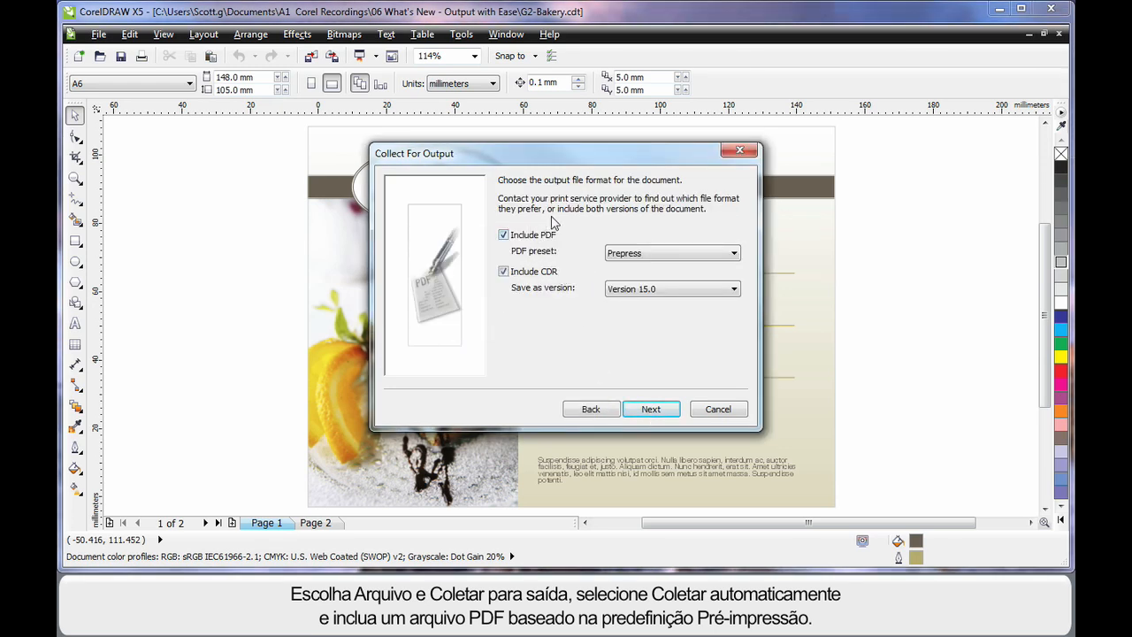
Include a Prepress-preset PDF, the CDR file, document fonts and colour profiles in the collection.
{"action": "left_click", "coordinate": [732, 253]}
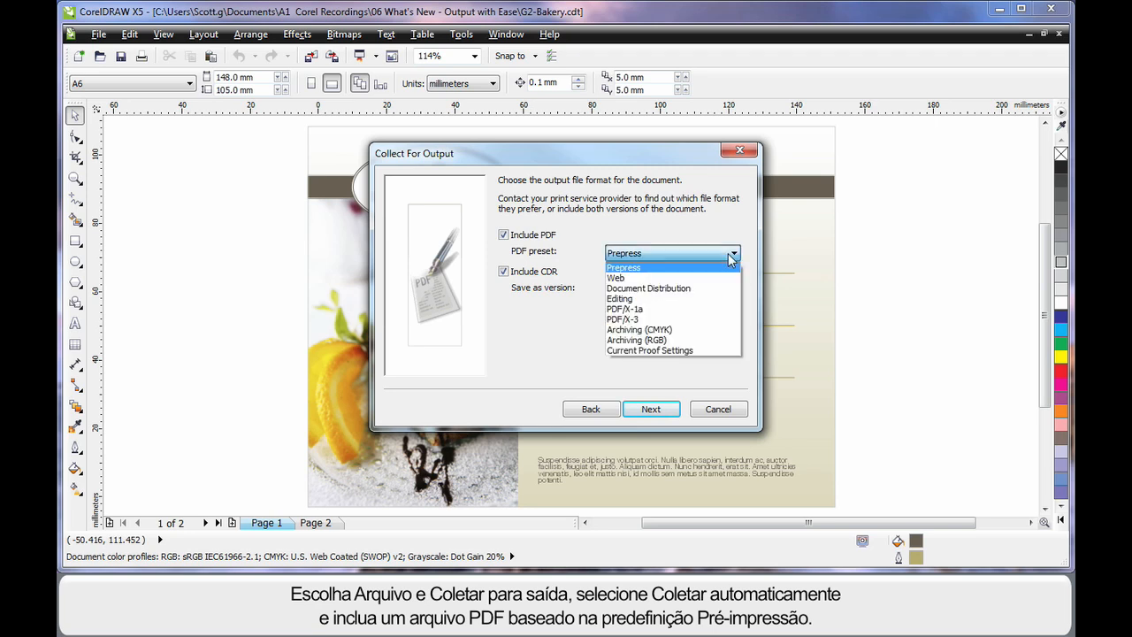
{"action": "left_click", "coordinate": [623, 253]}
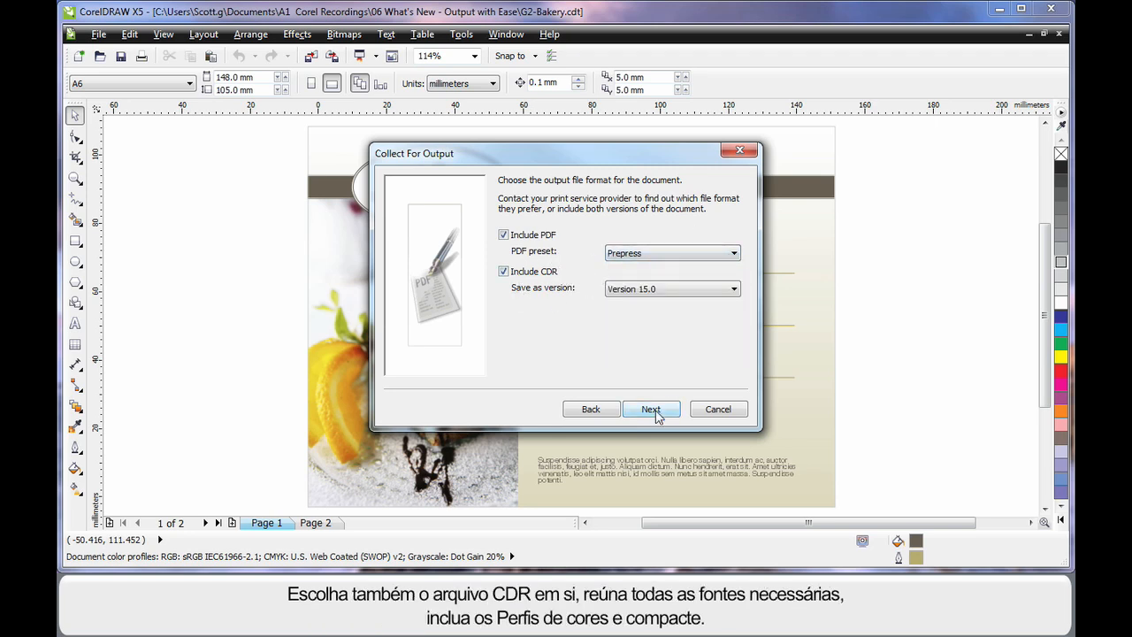
{"action": "left_click", "coordinate": [651, 409]}
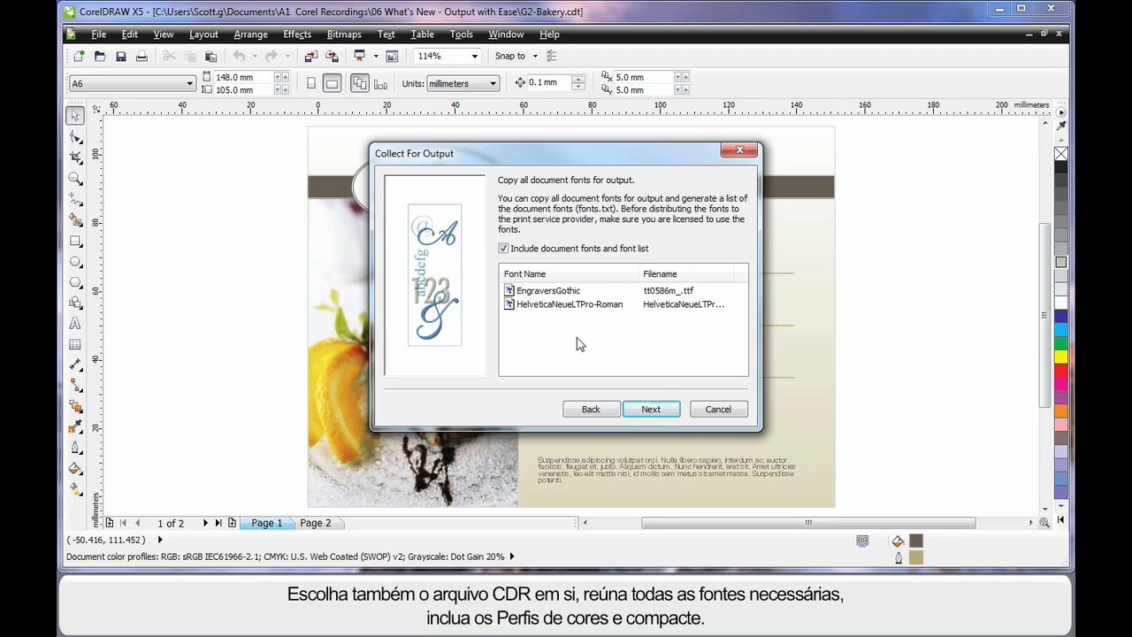
{"action": "left_click", "coordinate": [651, 408]}
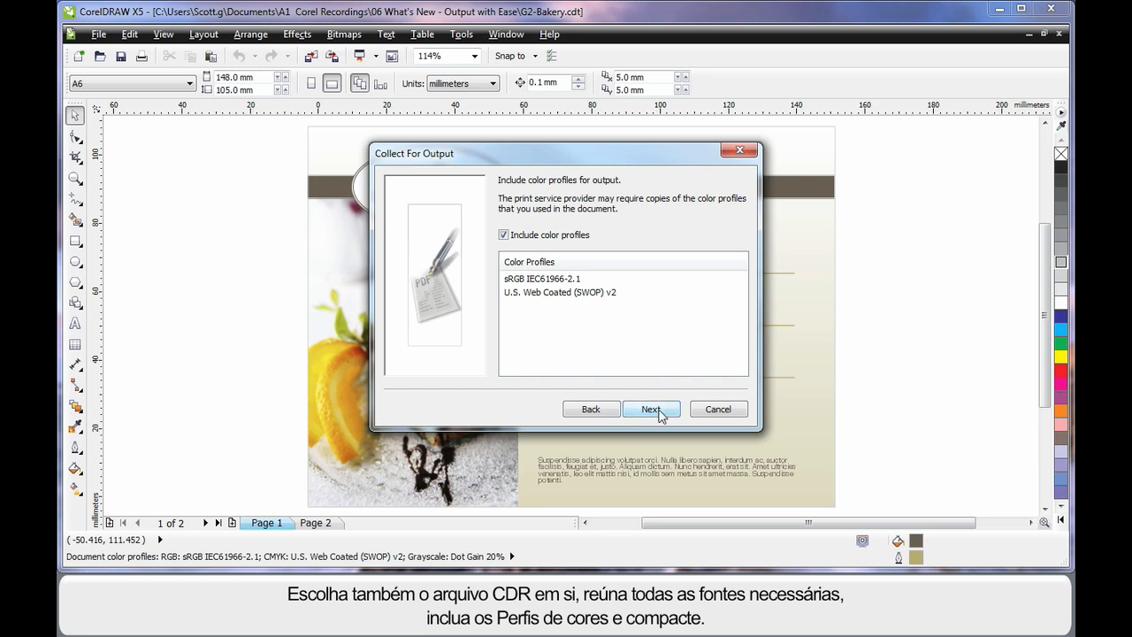
{"action": "left_click", "coordinate": [651, 409]}
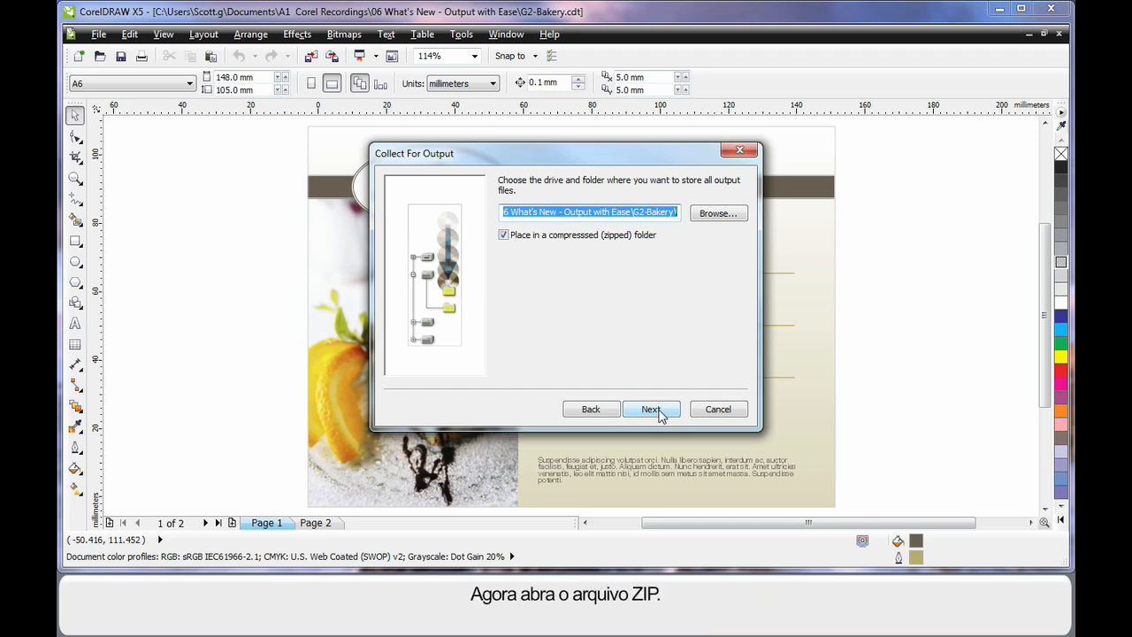
Finish the collection into a zipped folder and inspect the PDF inside G2-Bakery.cdt.zip in WinZip Pro.
{"action": "left_click", "coordinate": [651, 408]}
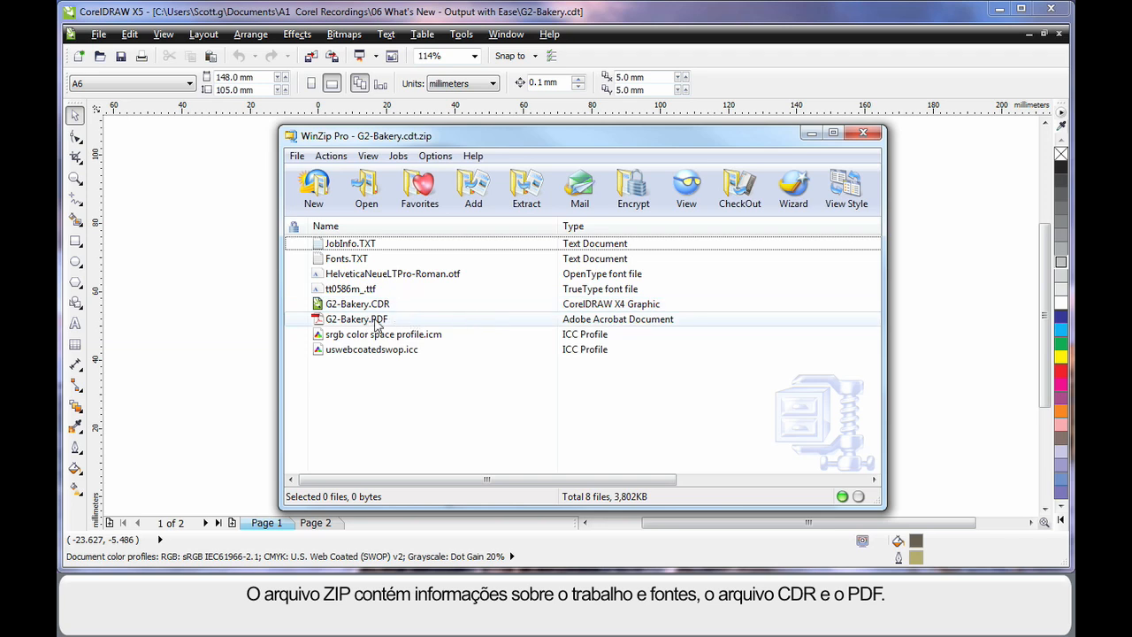
{"action": "double_click", "coordinate": [357, 319]}
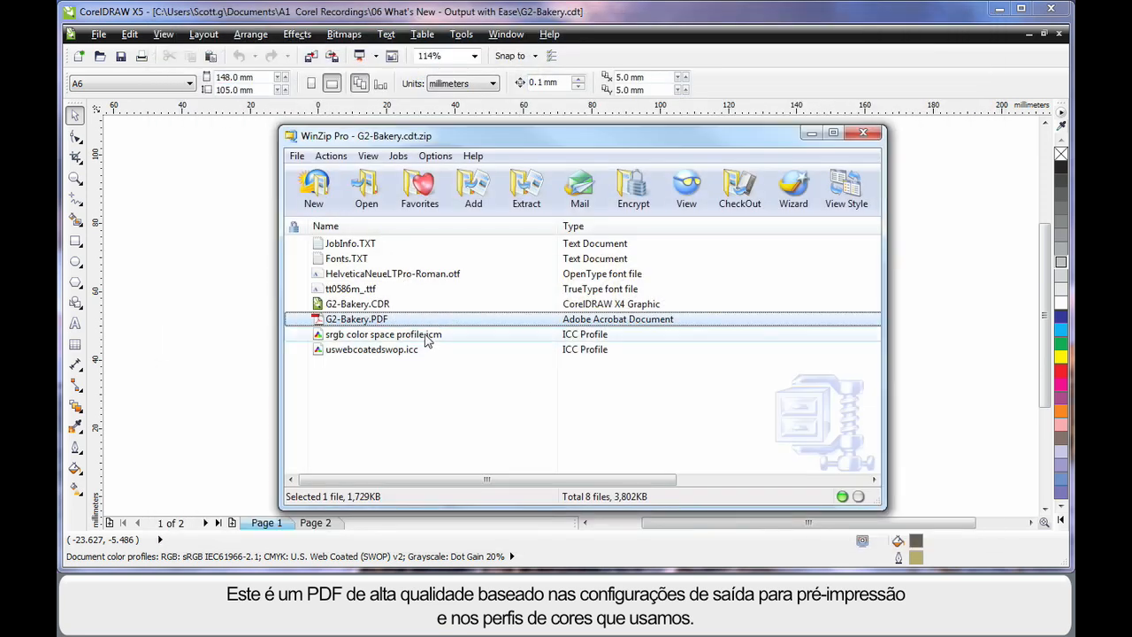
{"action": "mouse_move", "coordinate": [482, 430]}
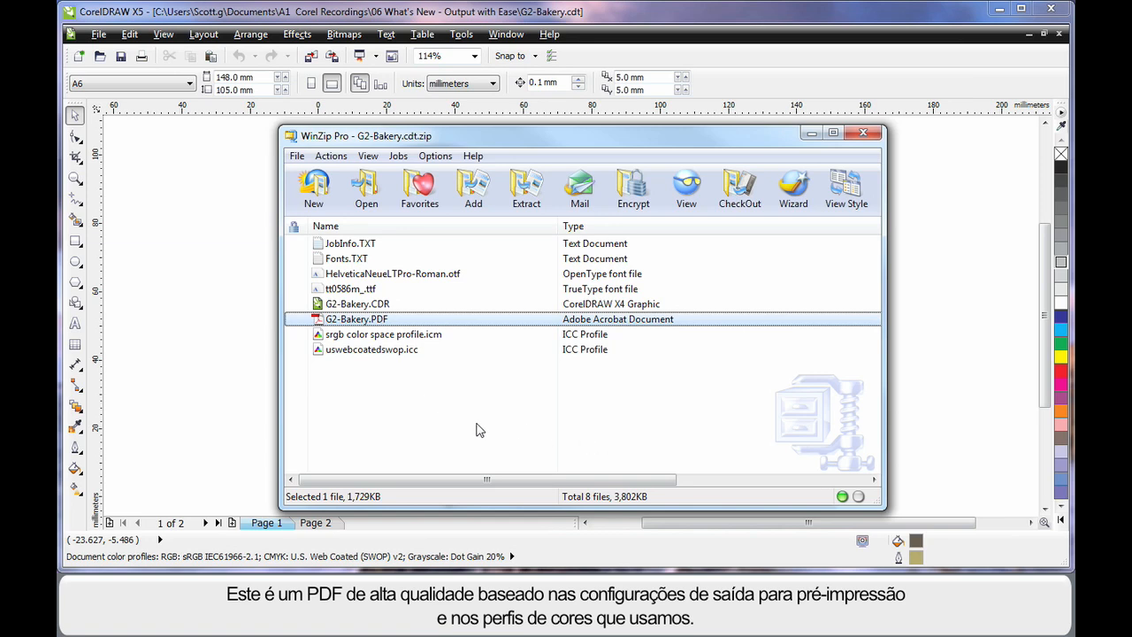
Close the archive and start Export For Web for the selected bakery logo graphics.
{"action": "left_click", "coordinate": [864, 133]}
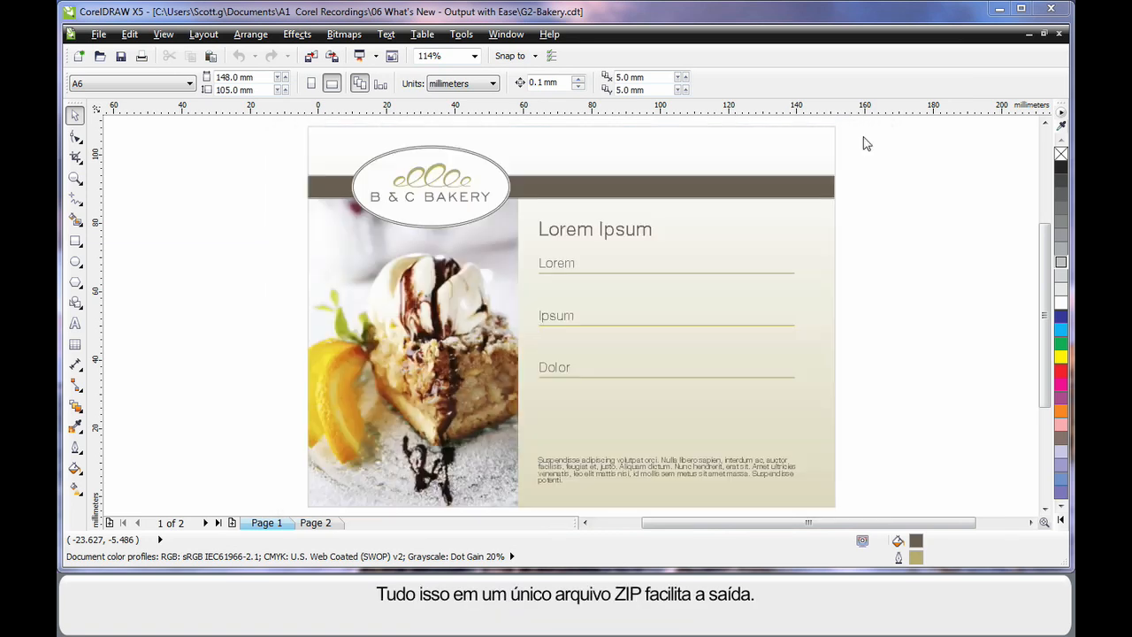
{"action": "mouse_move", "coordinate": [889, 285]}
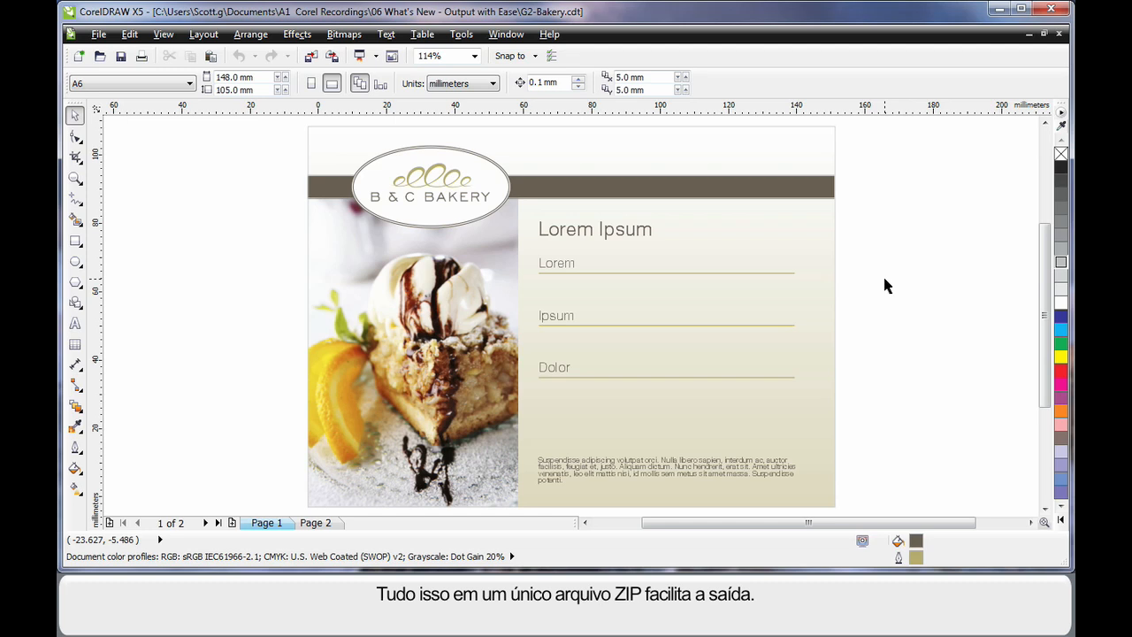
{"action": "mouse_move", "coordinate": [237, 267]}
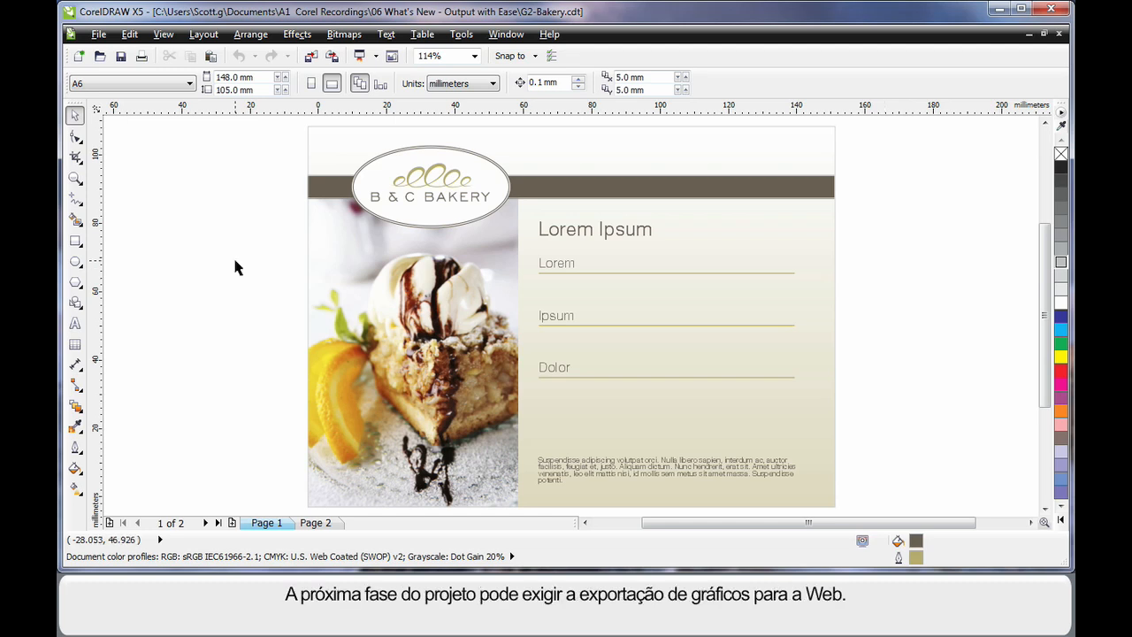
{"action": "mouse_move", "coordinate": [237, 248]}
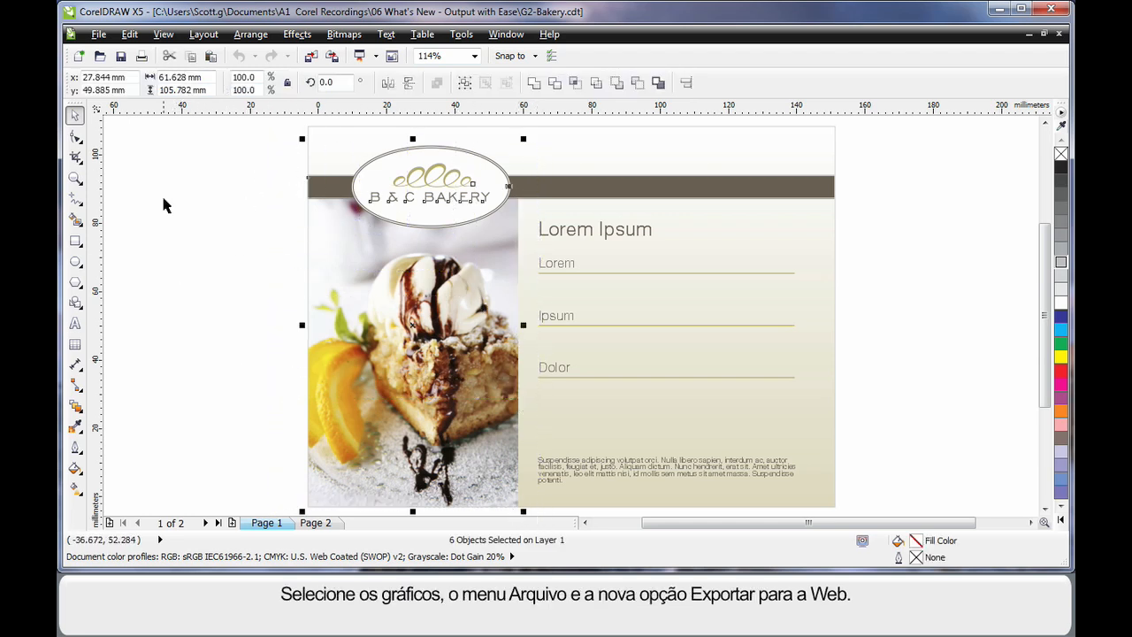
{"action": "left_click", "coordinate": [99, 33]}
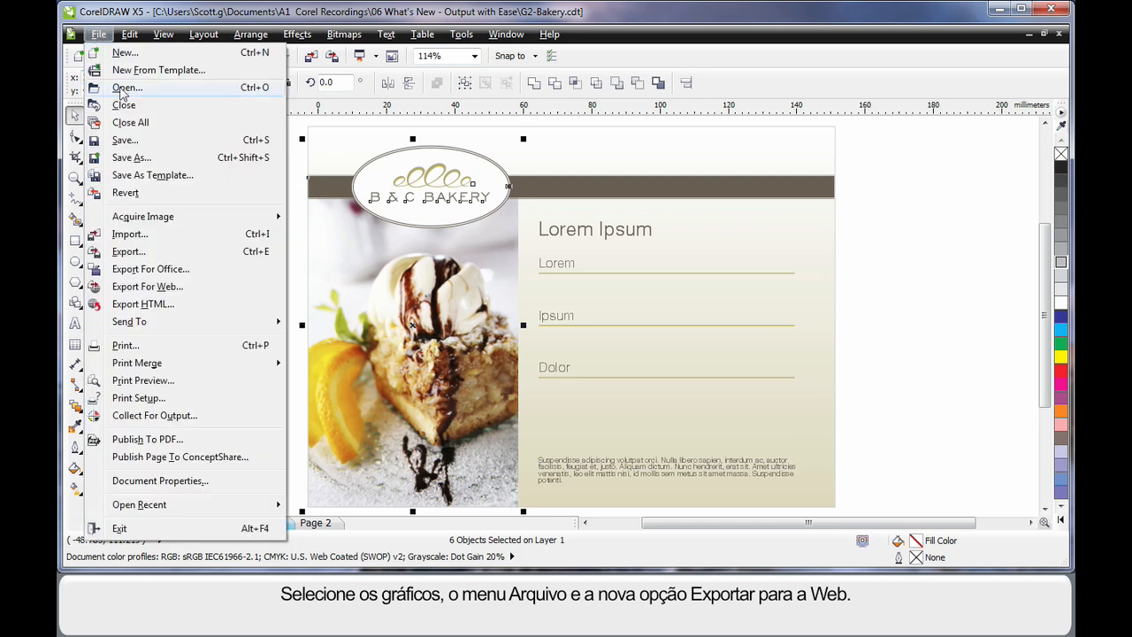
{"action": "mouse_move", "coordinate": [177, 286]}
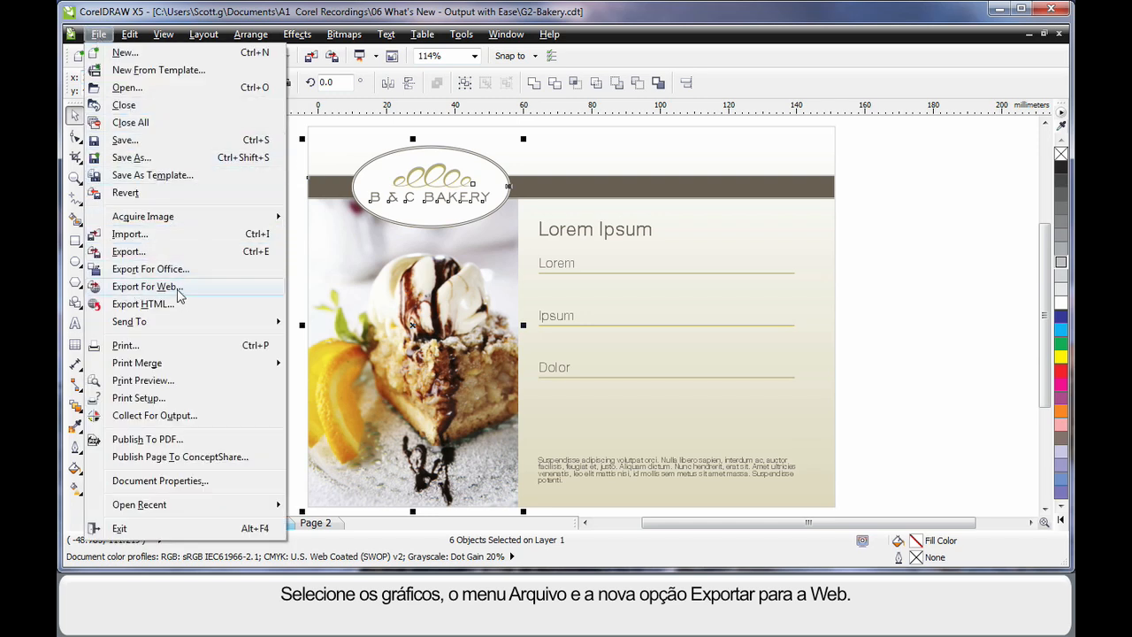
{"action": "left_click", "coordinate": [145, 287]}
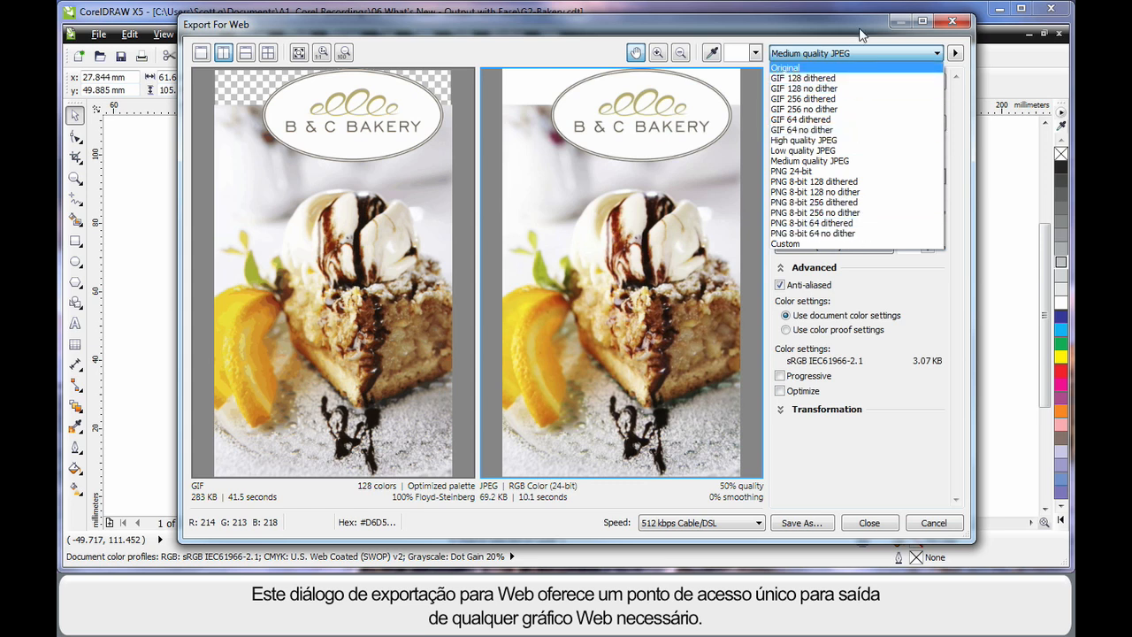
Preview the logo as GIF 128 dithered against PNG 8-bit 128 dithered.
{"action": "left_click", "coordinate": [811, 161]}
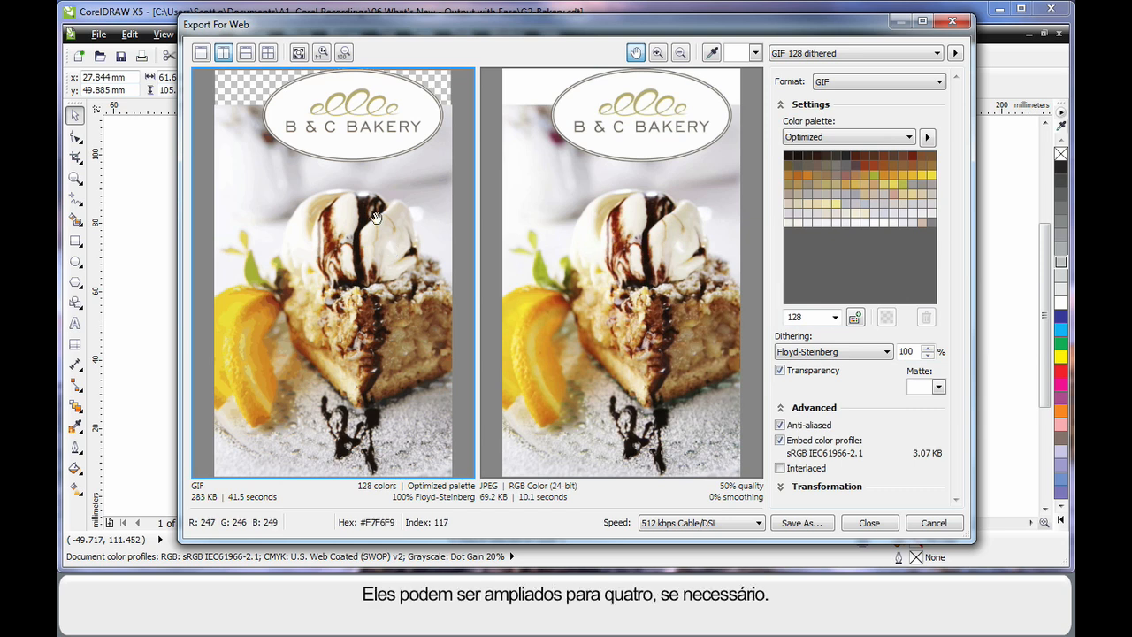
{"action": "left_click", "coordinate": [267, 53]}
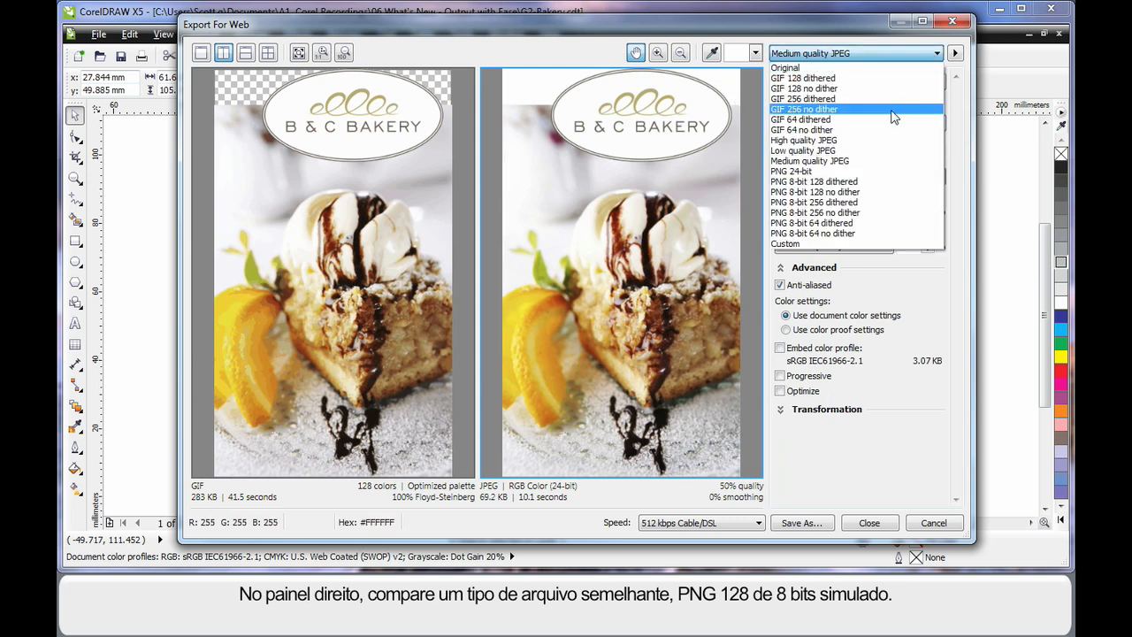
{"action": "left_click", "coordinate": [814, 181]}
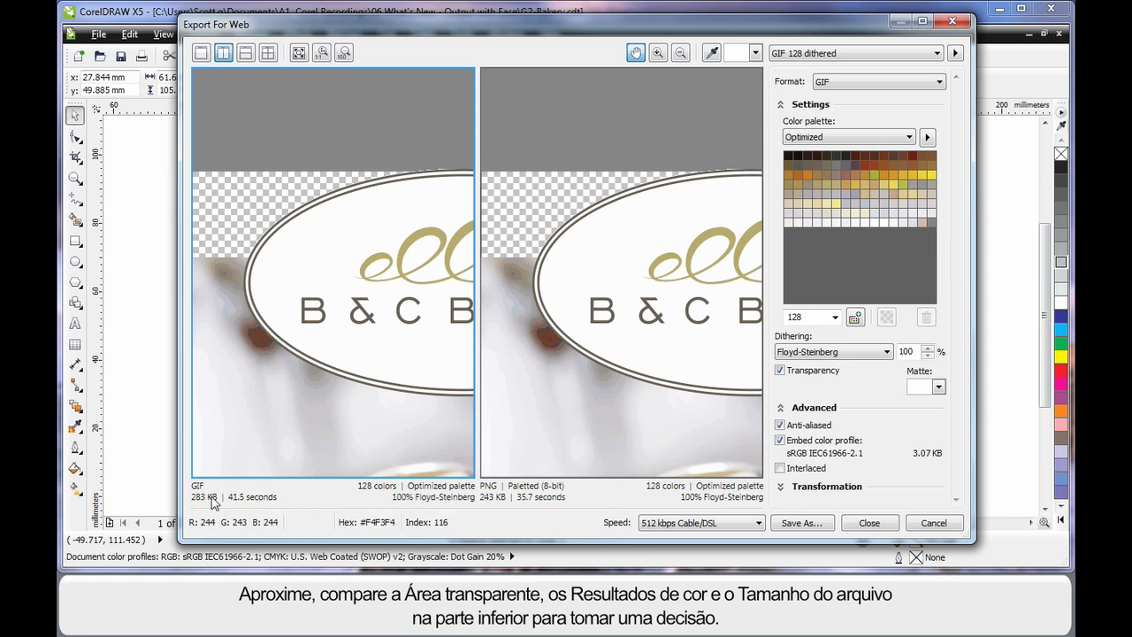
{"action": "mouse_move", "coordinate": [552, 358]}
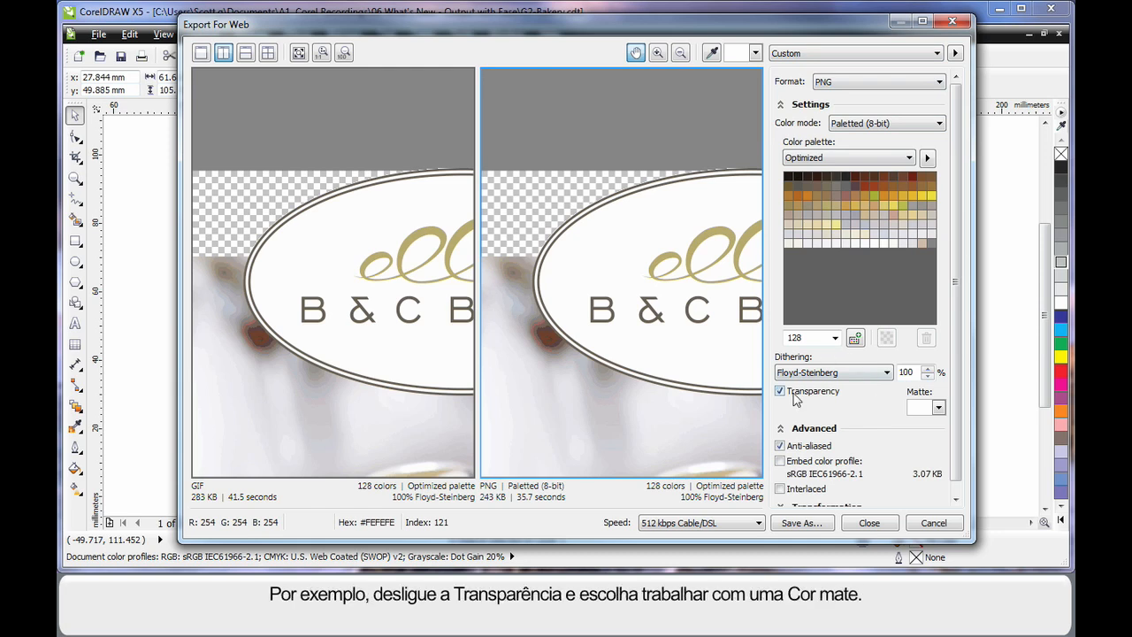
Turn off transparency on the 8-bit PNG export, giving it a green matte.
{"action": "left_click", "coordinate": [780, 391]}
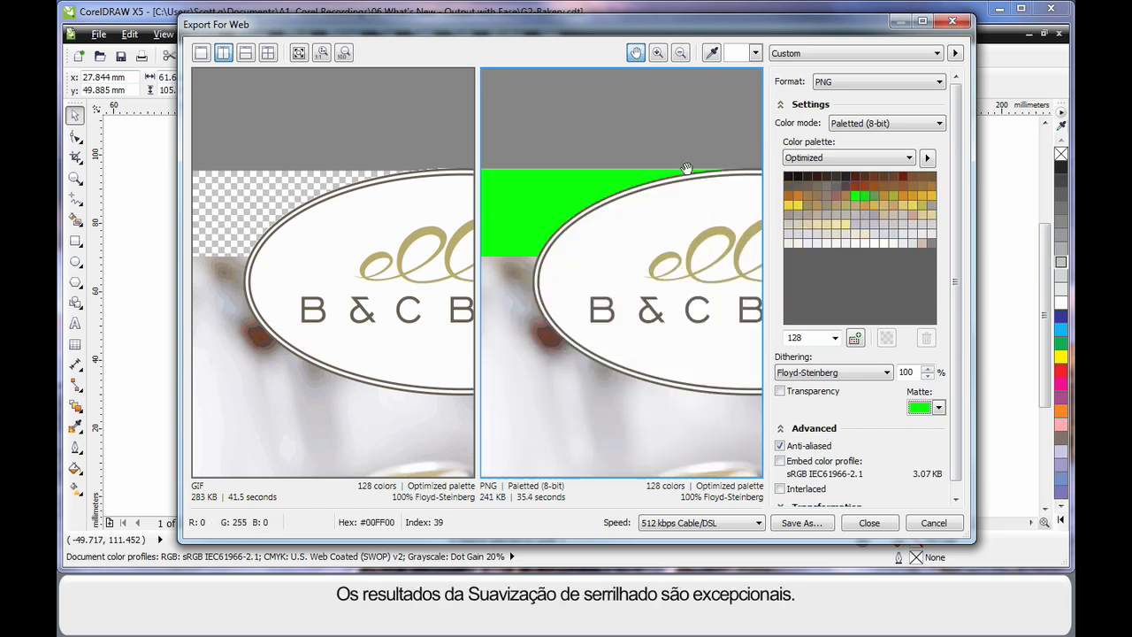
{"action": "mouse_move", "coordinate": [547, 367]}
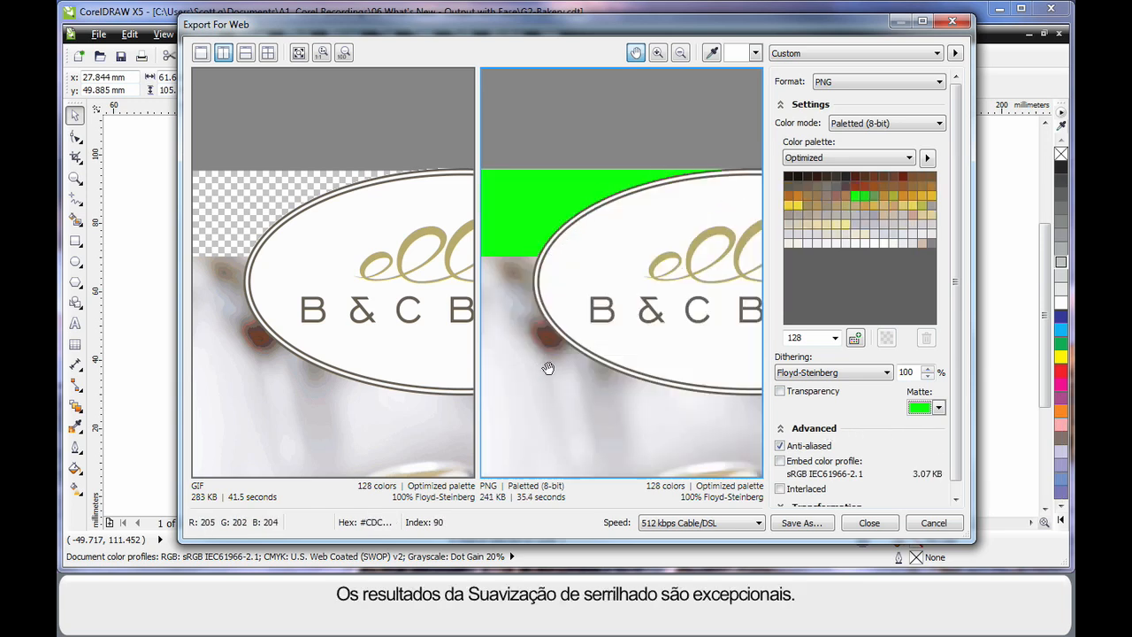
{"action": "left_click", "coordinate": [938, 53]}
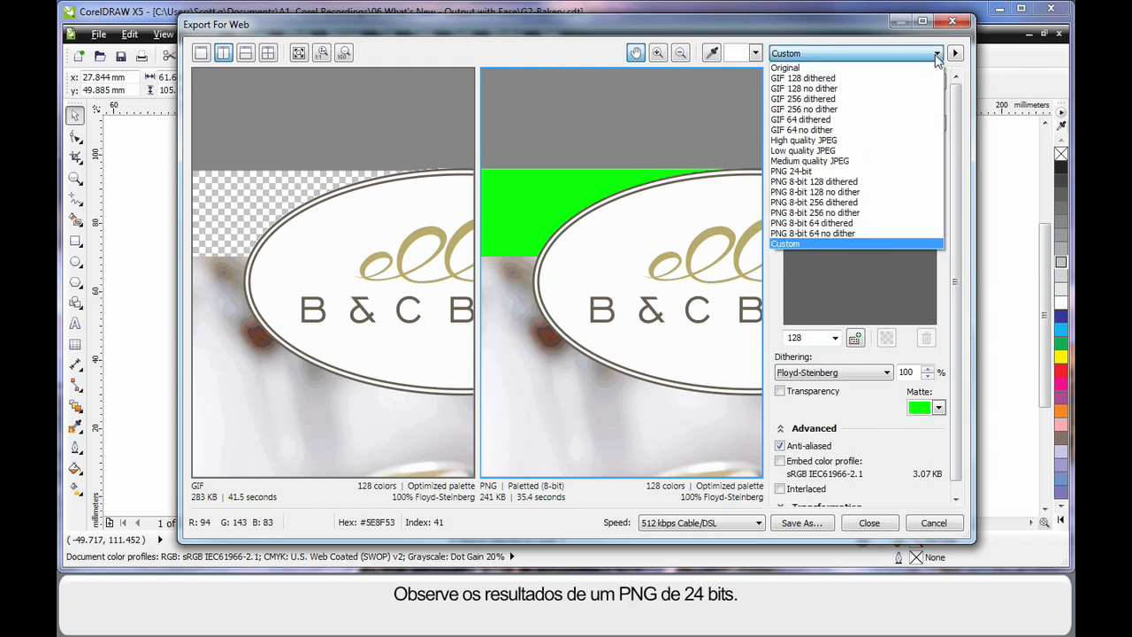
Switch the second preview to the PNG 24-bit preset and magnify the logo previews.
{"action": "left_click", "coordinate": [793, 170]}
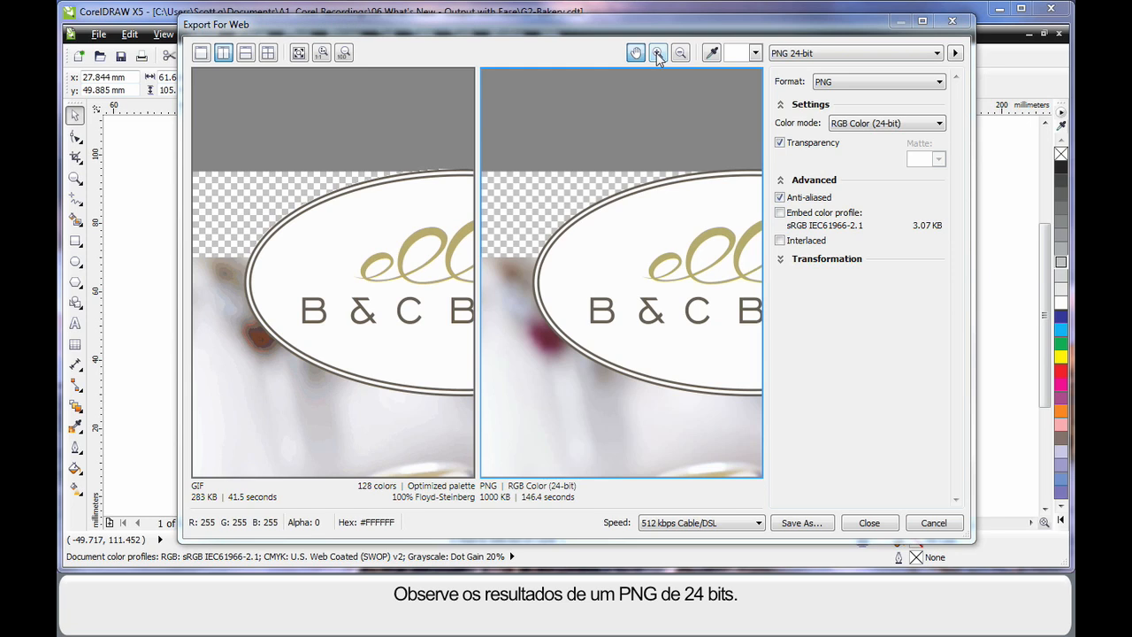
{"action": "left_click", "coordinate": [658, 53]}
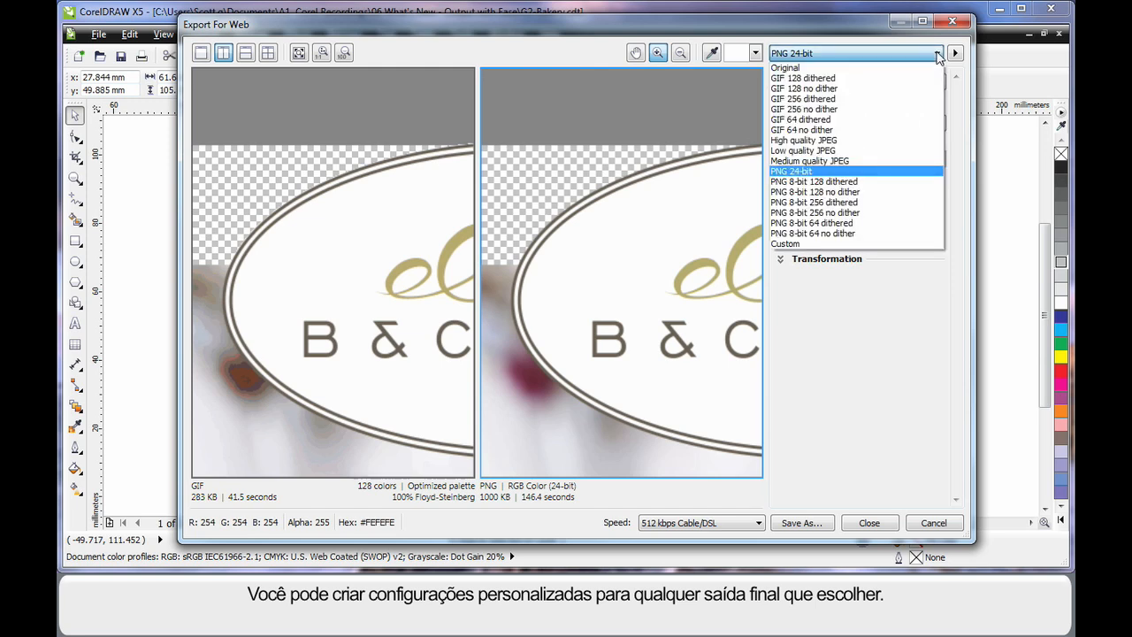
{"action": "mouse_move", "coordinate": [876, 244]}
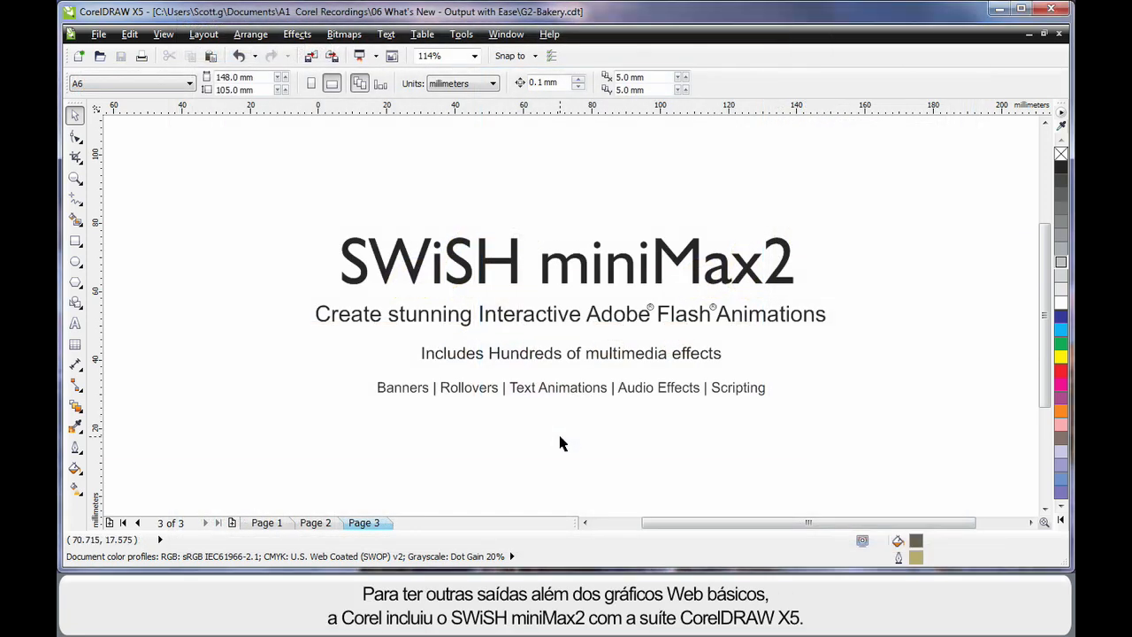
{"action": "mouse_move", "coordinate": [494, 345]}
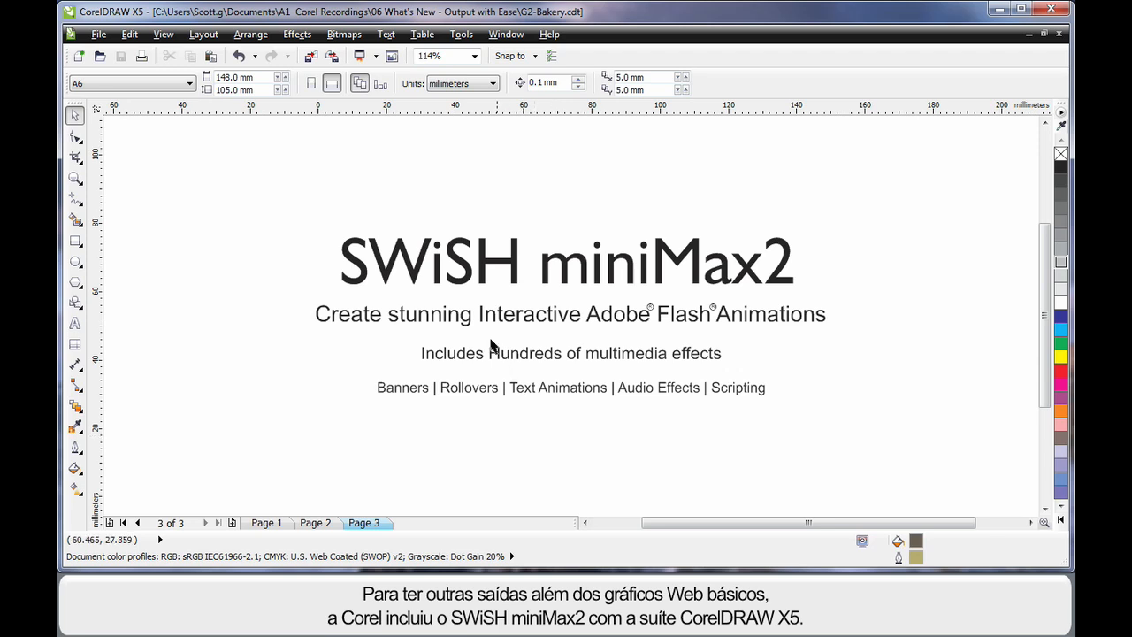
{"action": "mouse_move", "coordinate": [792, 297]}
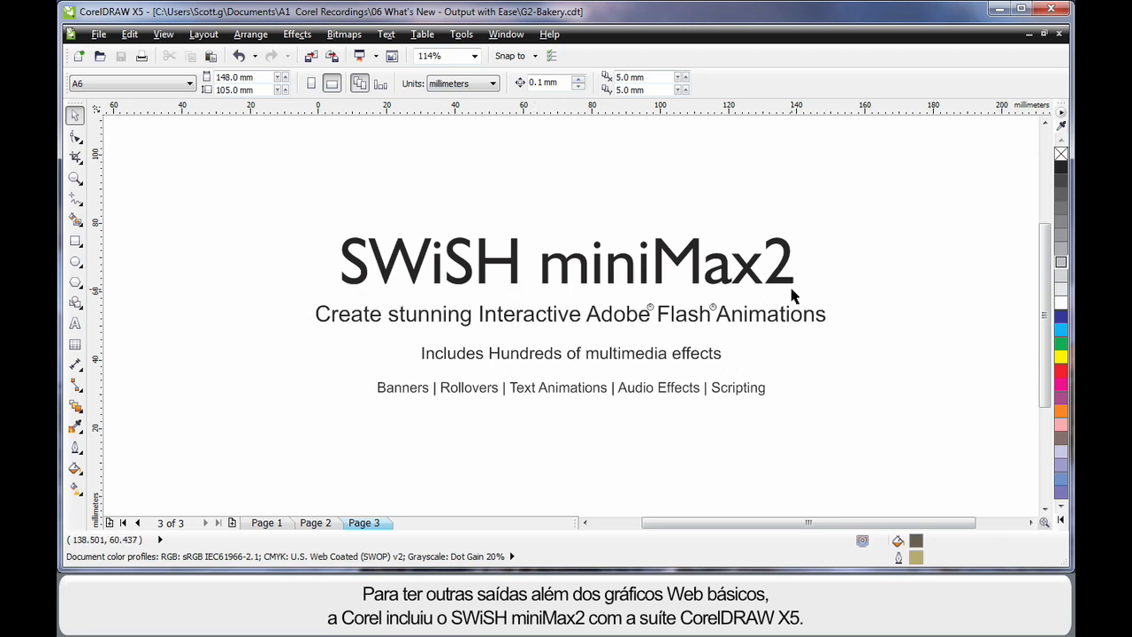
{"action": "mouse_move", "coordinate": [570, 458]}
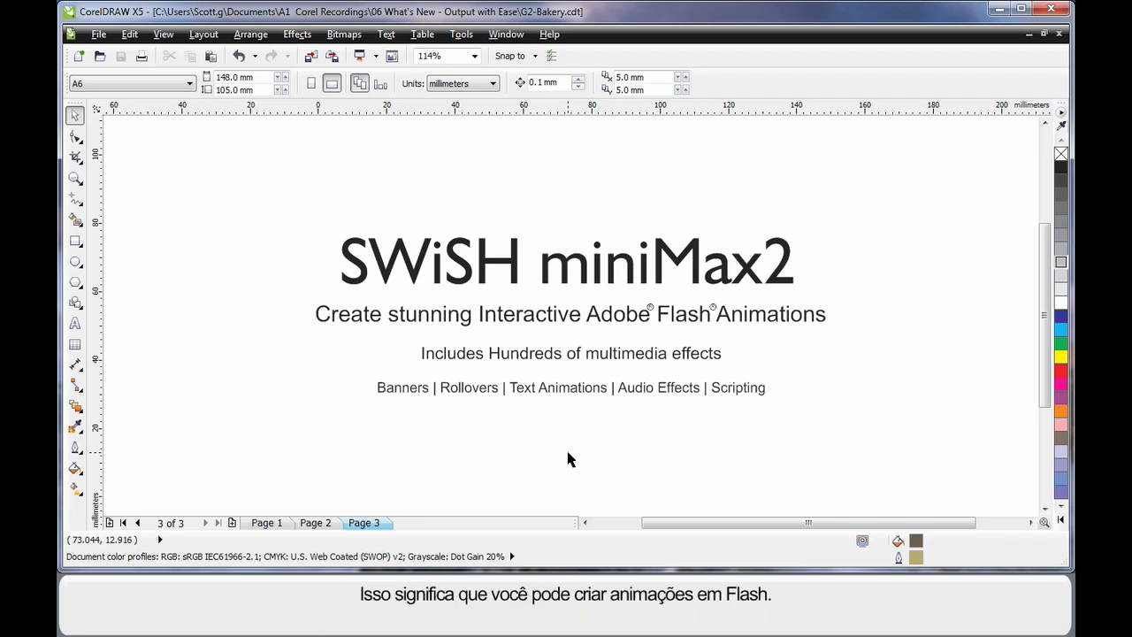
{"action": "mouse_move", "coordinate": [803, 340]}
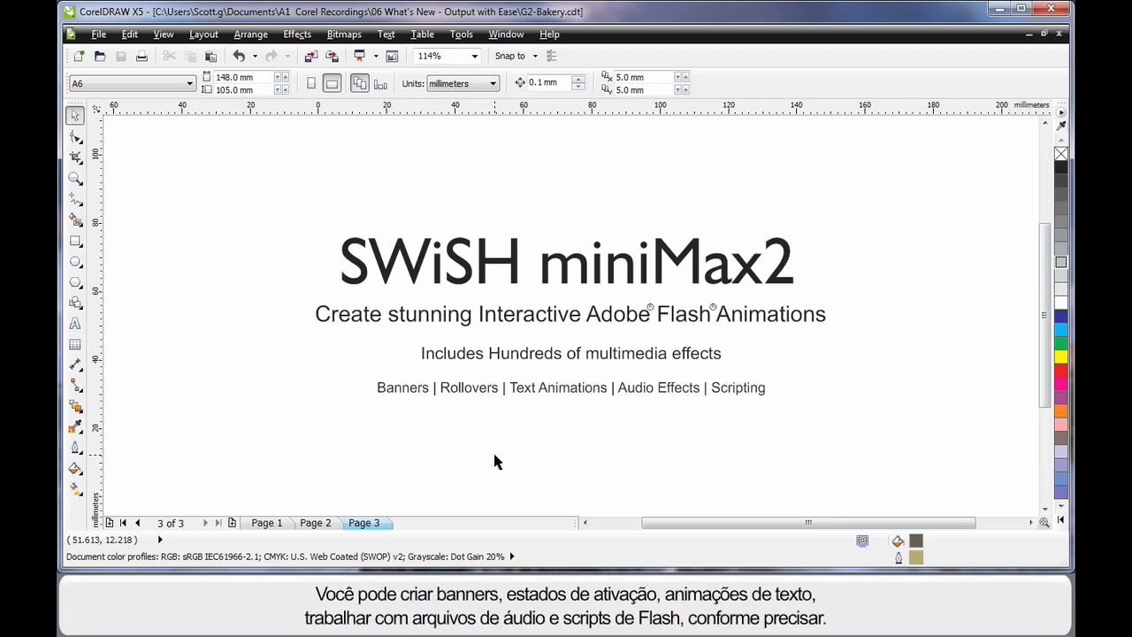
{"action": "mouse_move", "coordinate": [530, 410]}
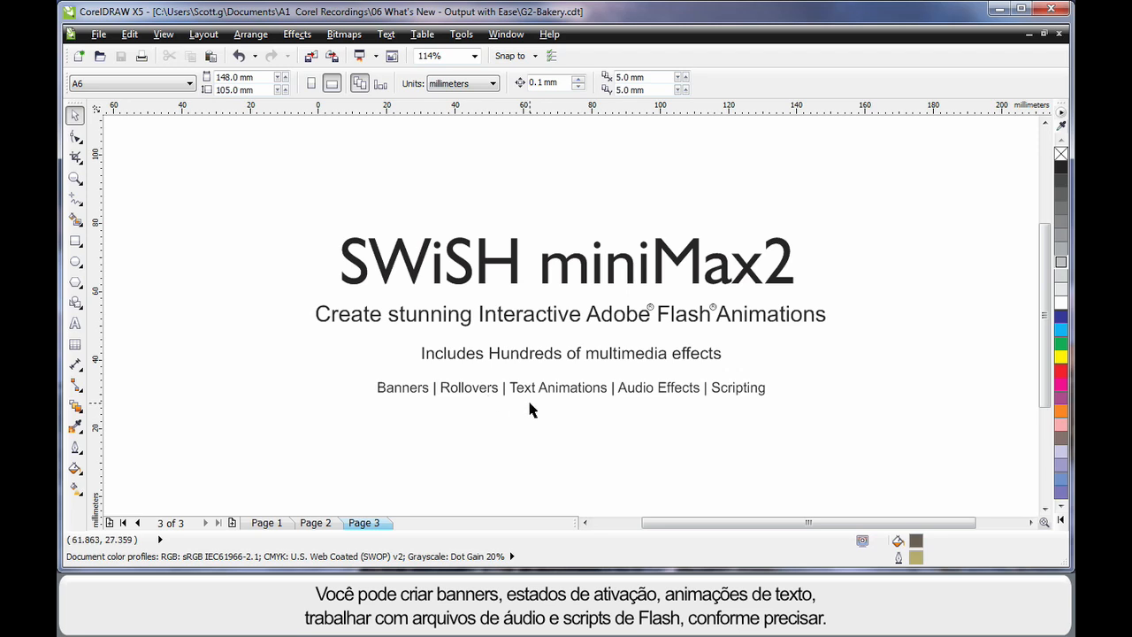
{"action": "mouse_move", "coordinate": [698, 405]}
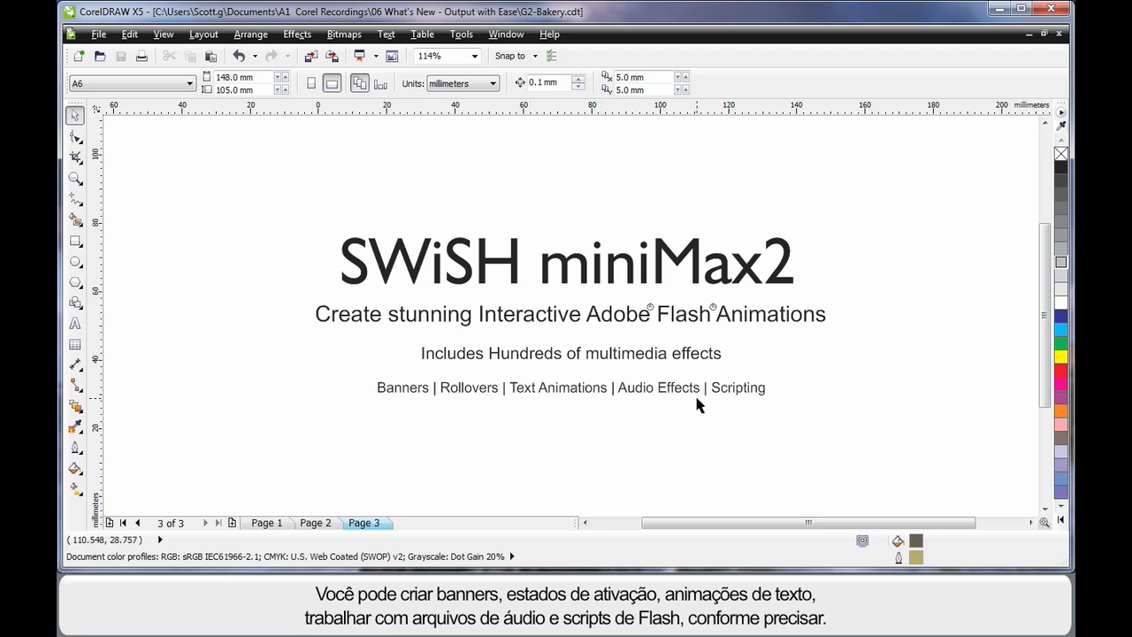